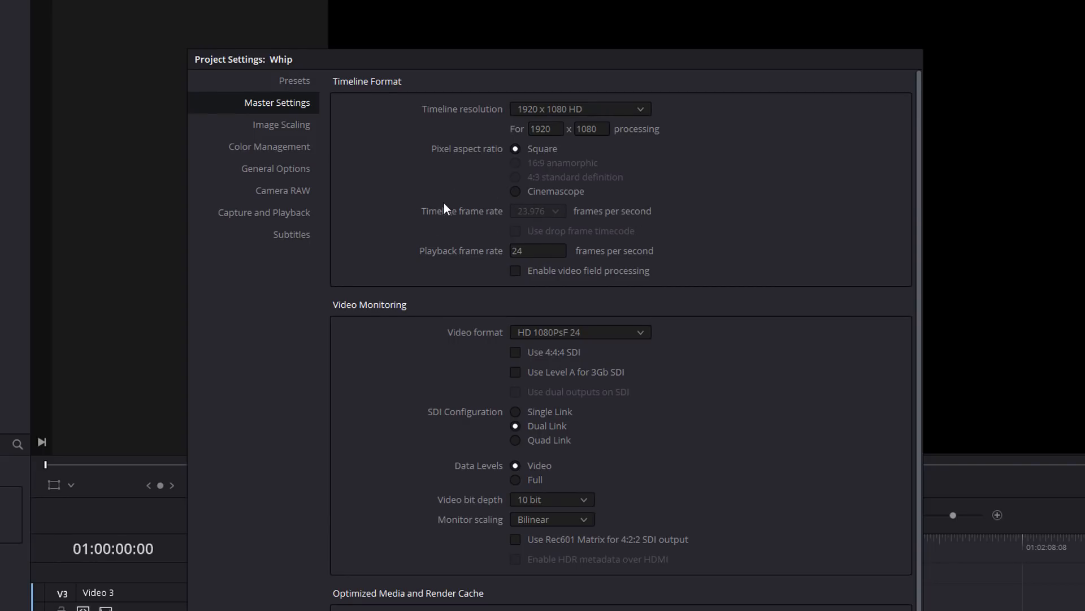
mouse_move(561, 223)
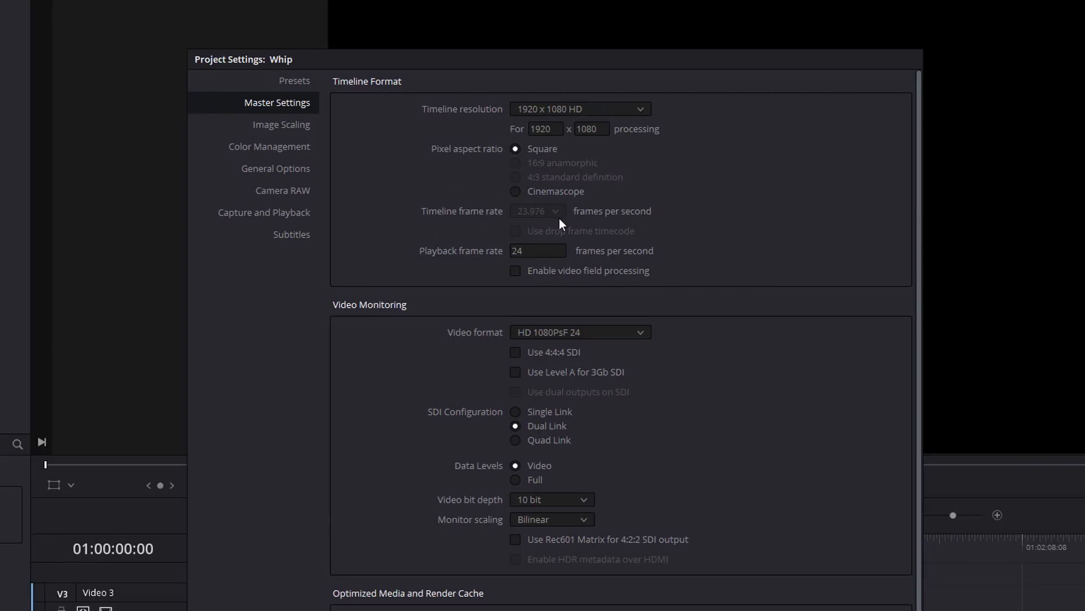
mouse_move(542, 199)
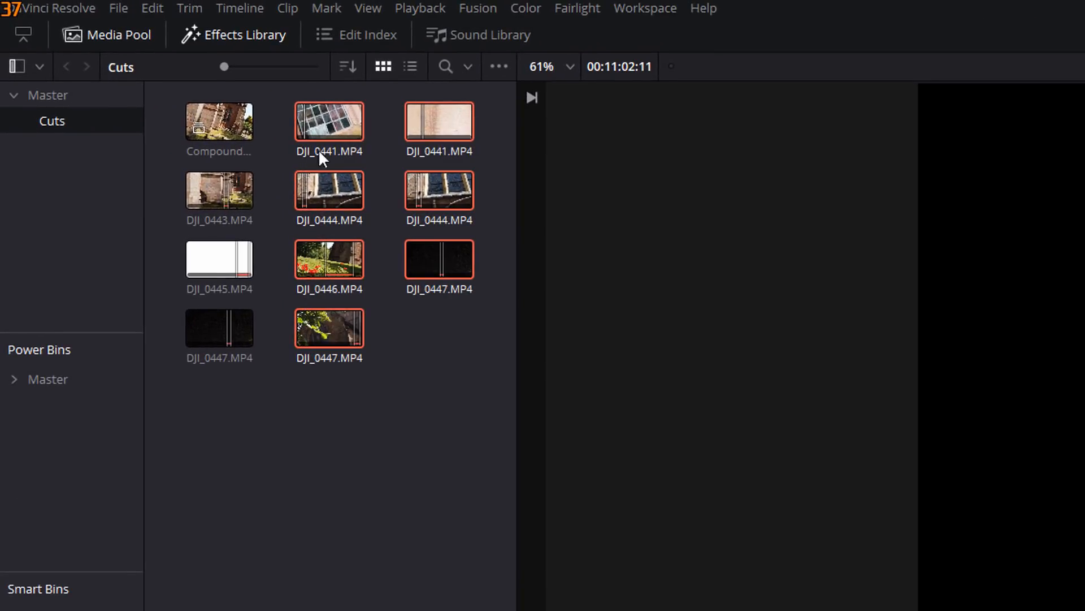
Append the marquee-selected DJI clips from the Cuts bin to Timeline 1
left_click(415, 360)
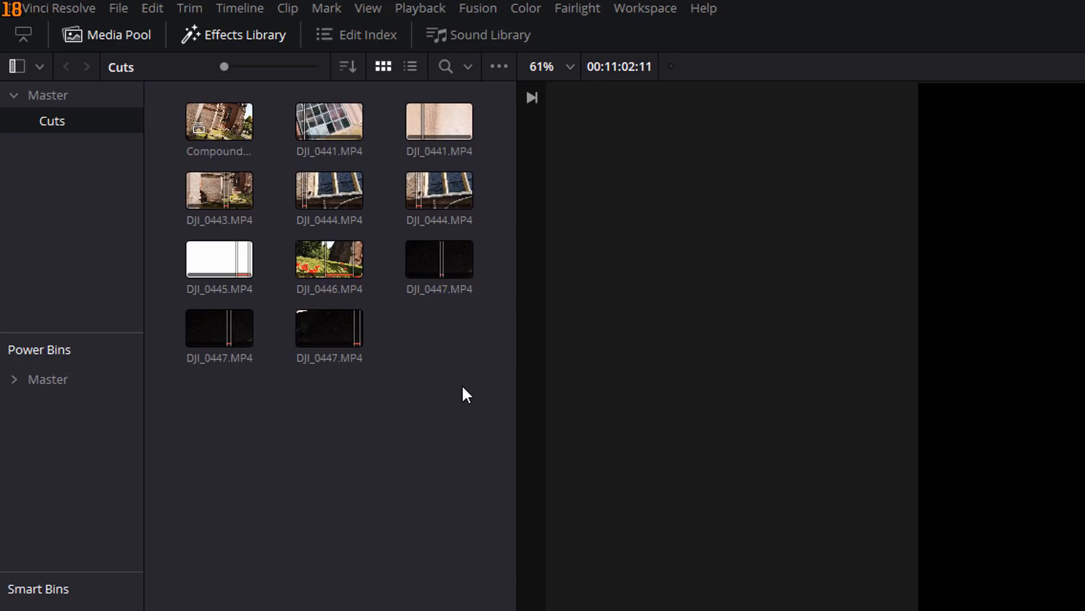
mouse_move(484, 401)
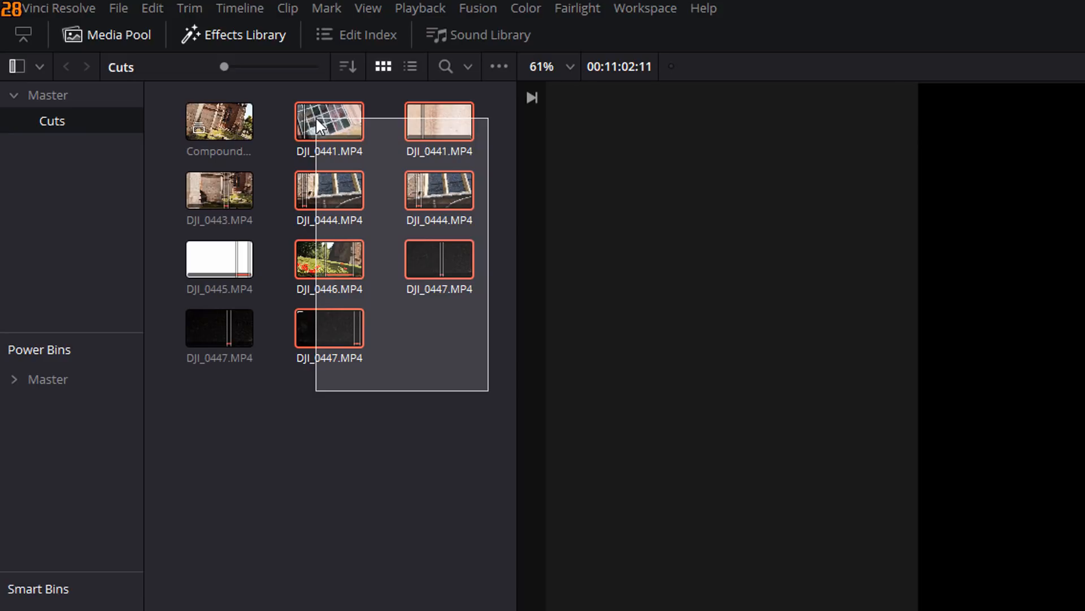
right_click(328, 122)
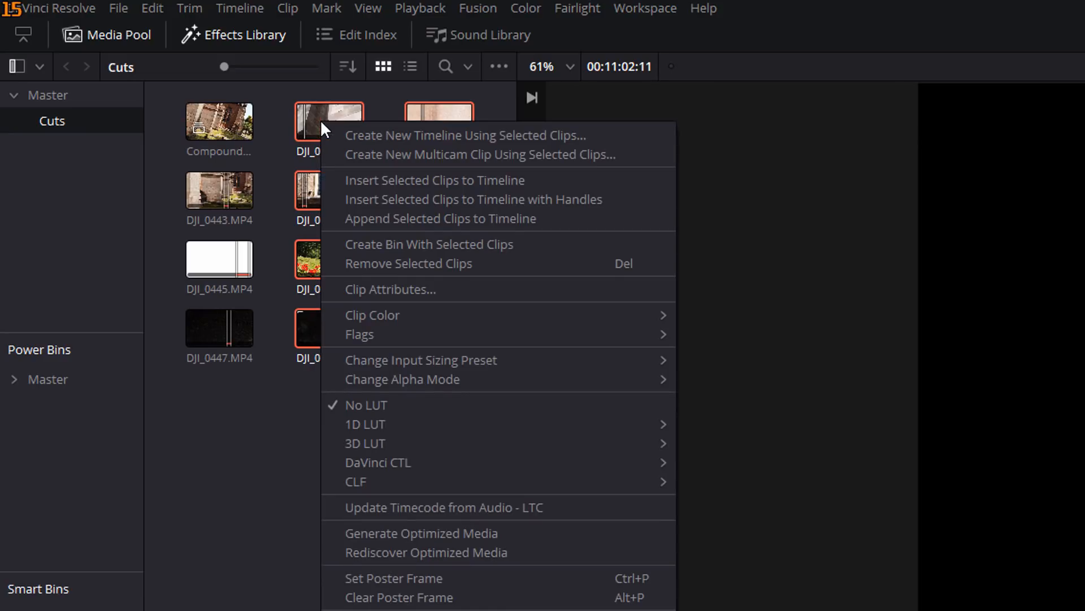
left_click(389, 289)
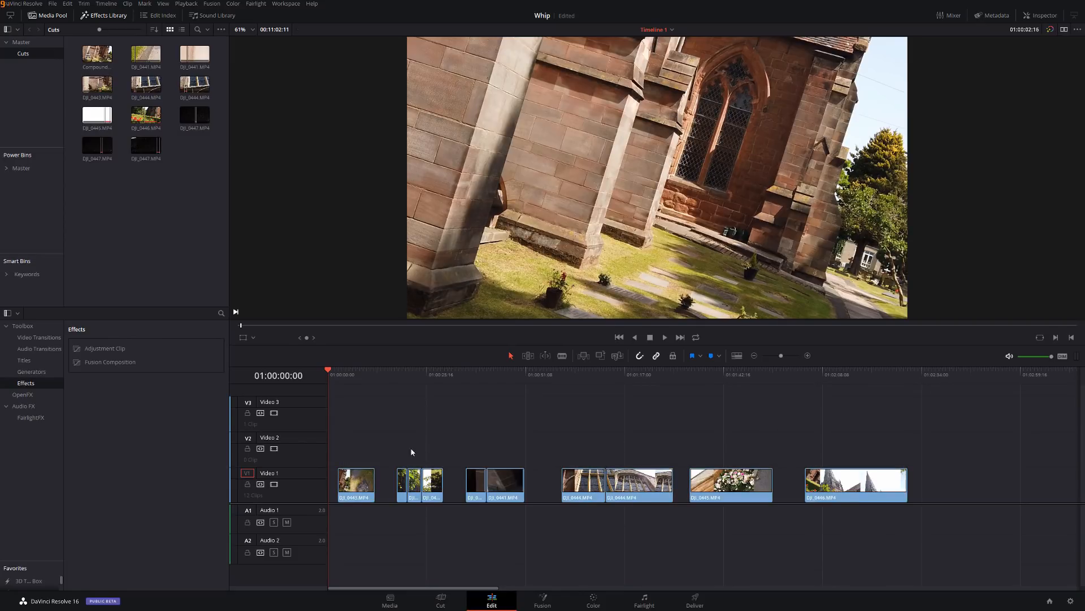
mouse_move(247, 343)
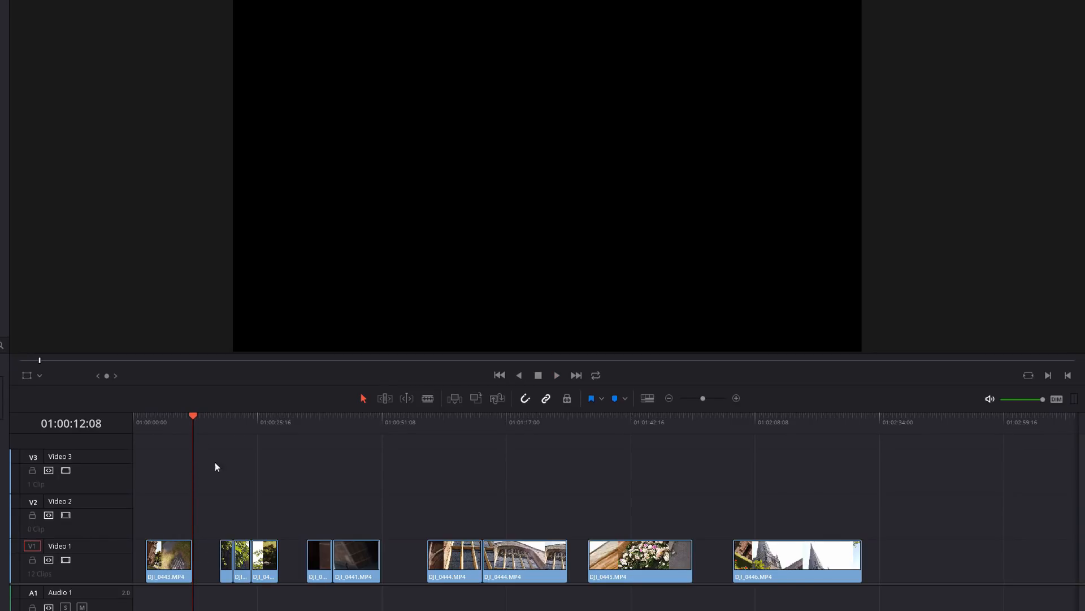
Scrub the playhead through the DJI clips to preview the whips and check the joins
left_click(220, 419)
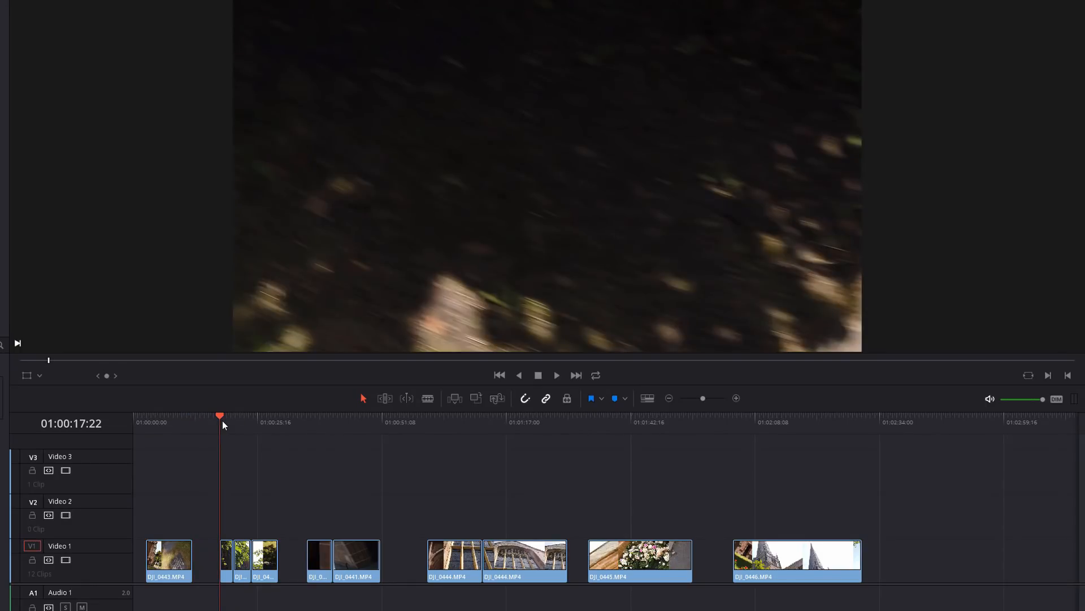
left_click(557, 374)
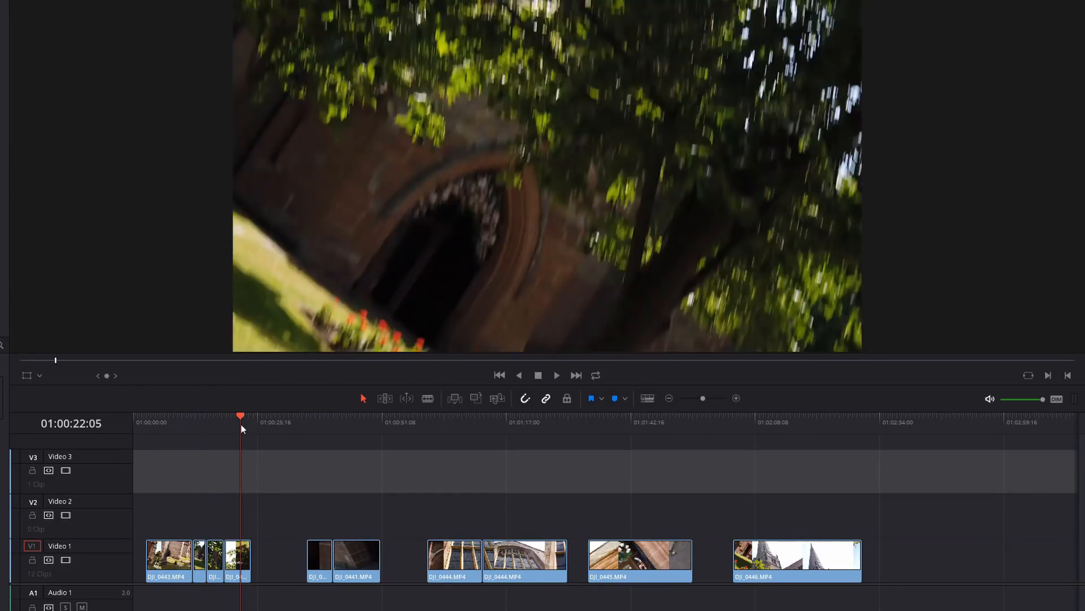
left_click(556, 374)
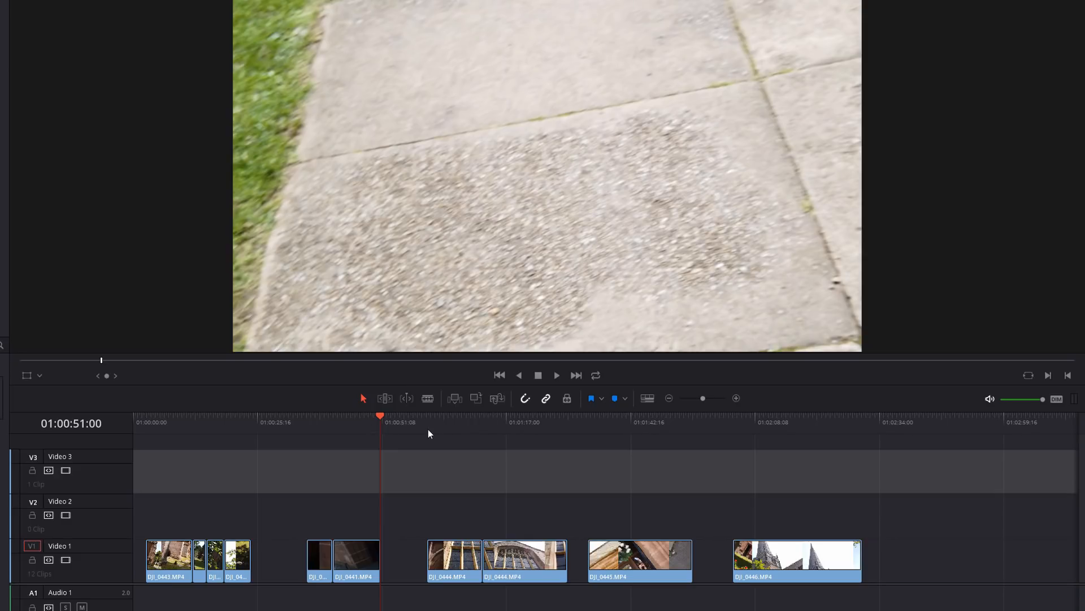
left_click(428, 422)
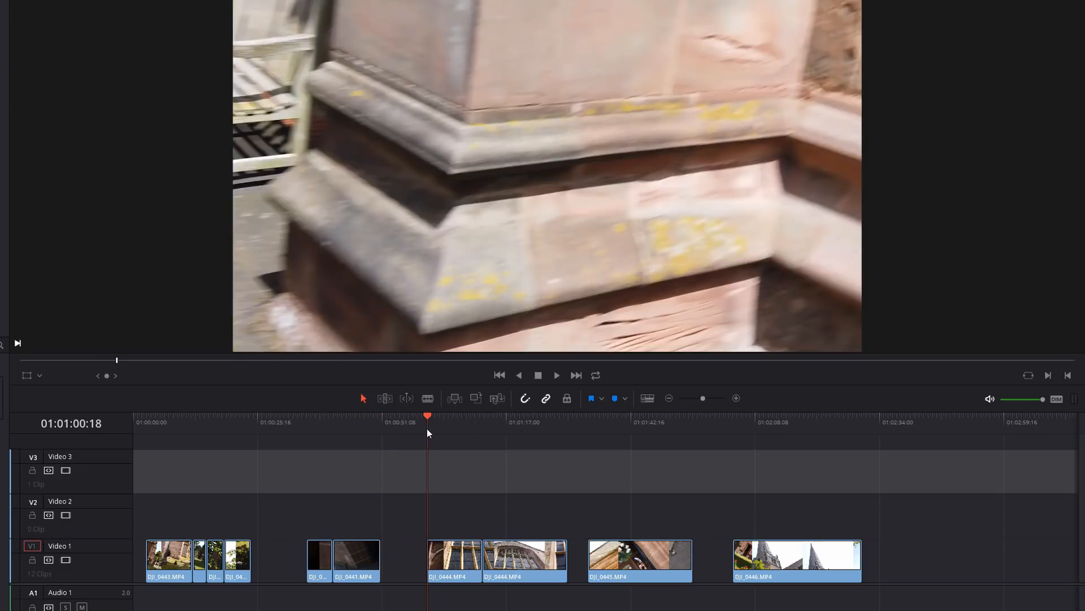
left_click(556, 374)
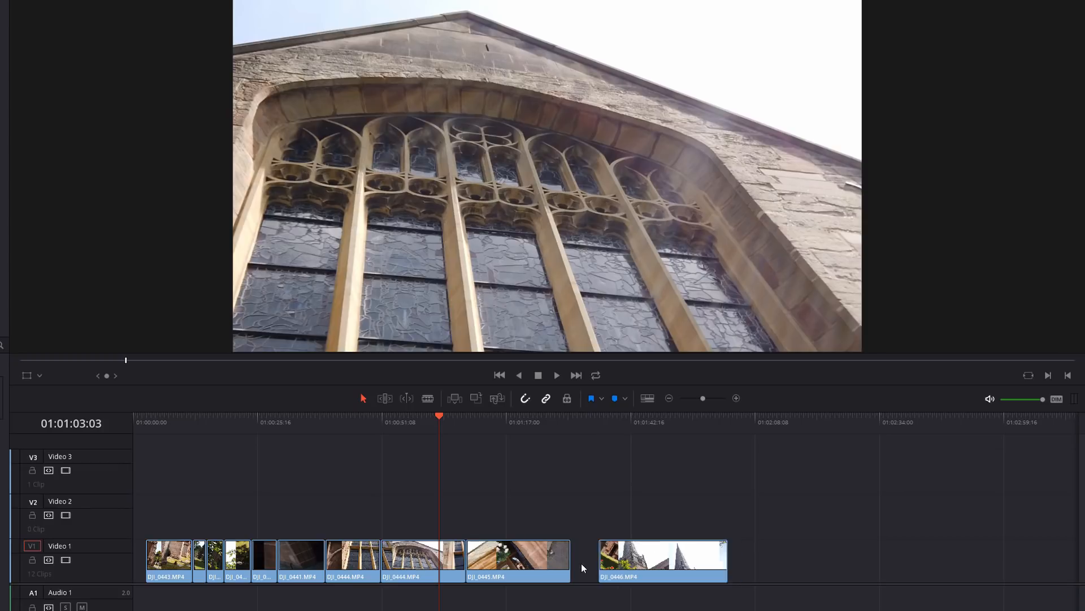
Ripple-delete the gap before the last DJI clip so Video 1 runs continuously
left_click(556, 376)
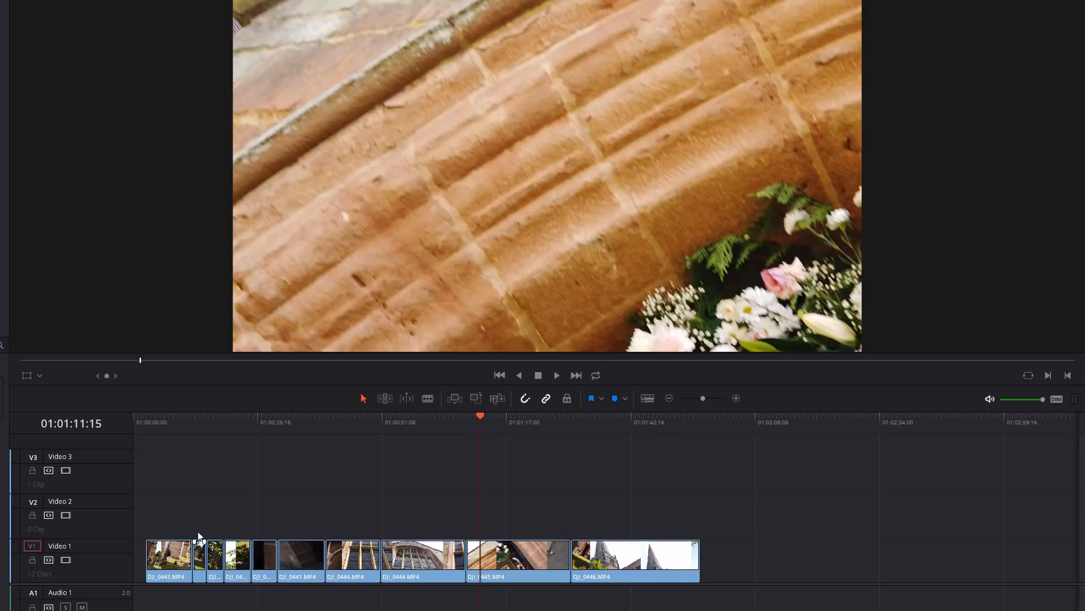
mouse_move(805, 569)
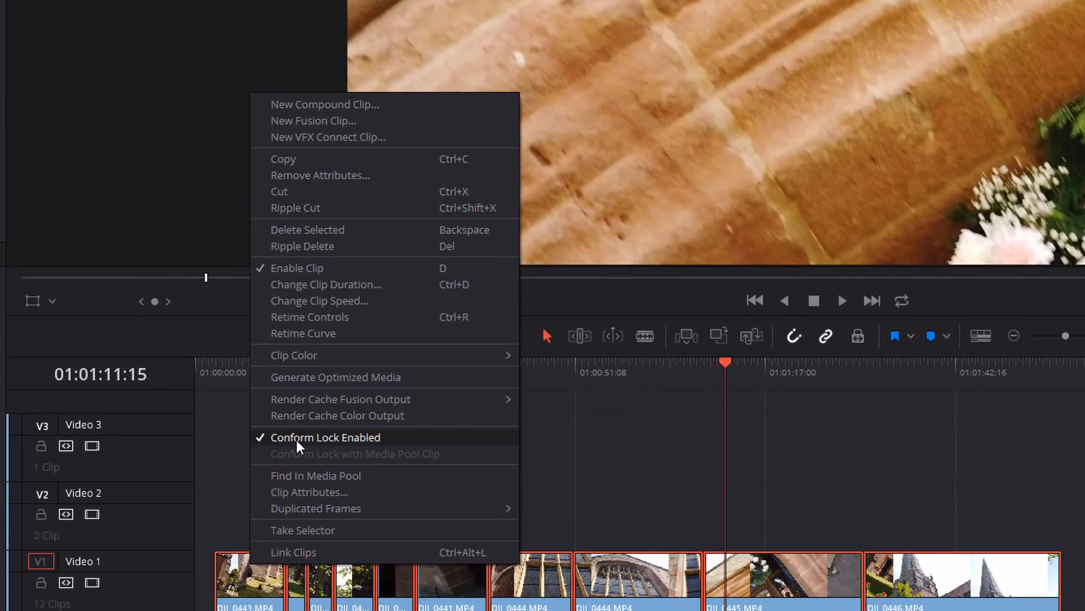
mouse_move(362, 108)
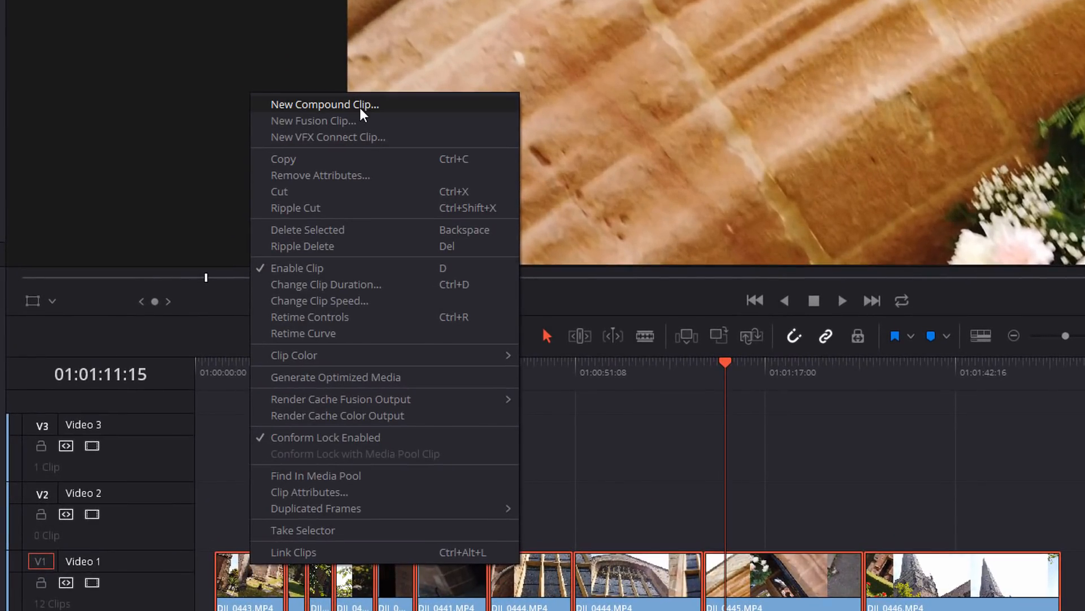
Create a compound clip named 'Whip' from all the Video 1 clips
left_click(325, 104)
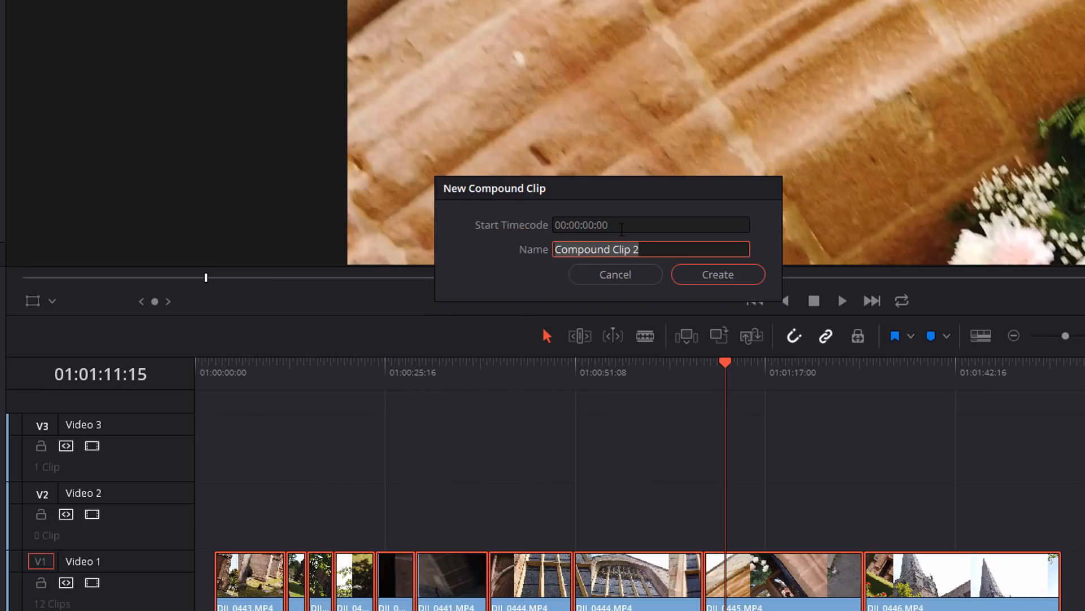
type("Whip")
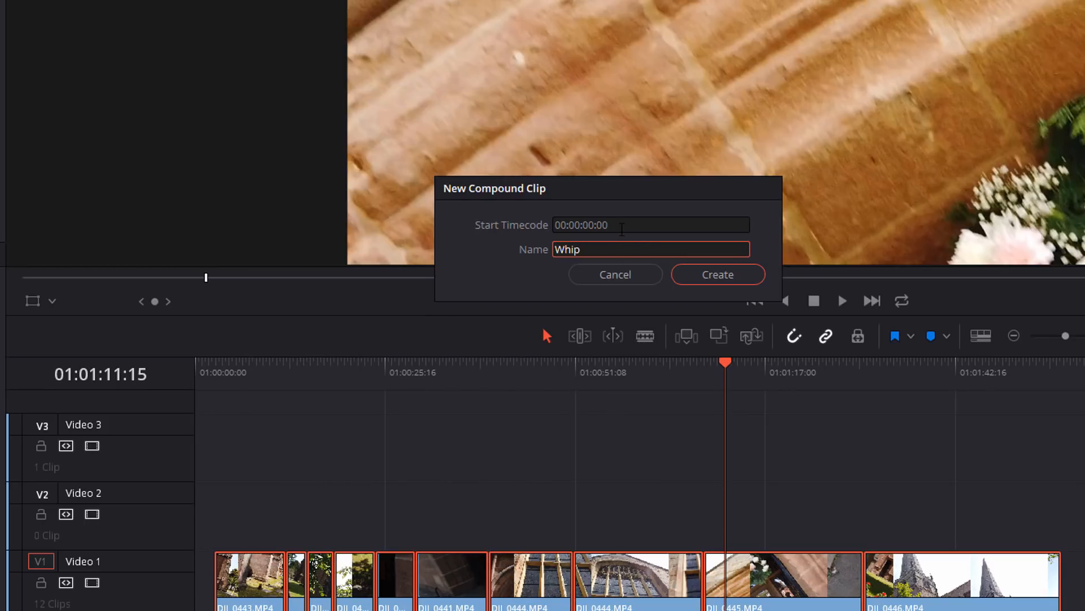
left_click(718, 274)
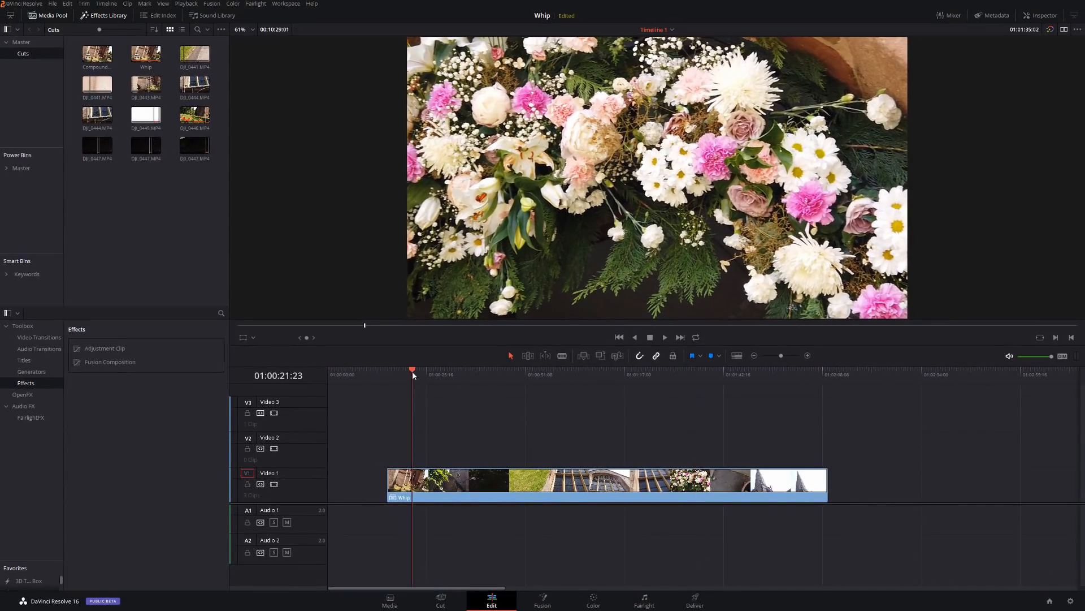
left_click(663, 336)
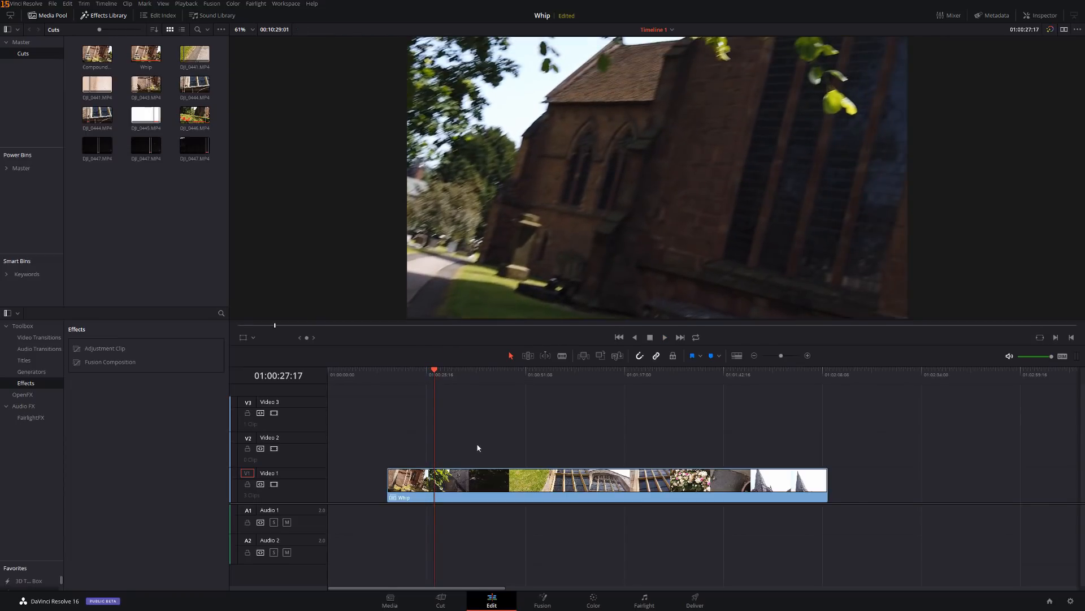
left_click(586, 481)
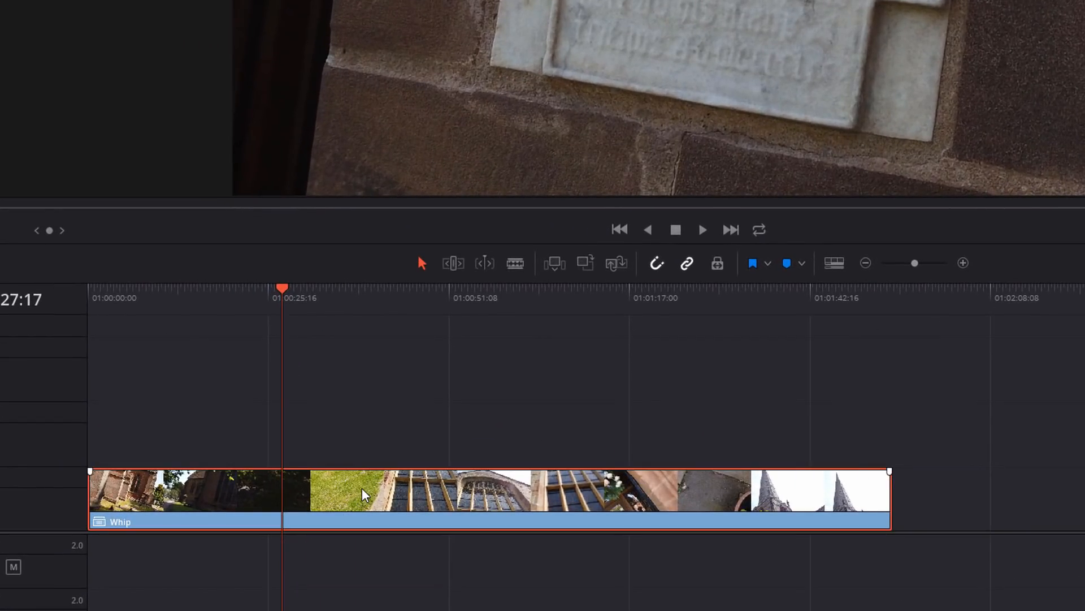
Show Retime Controls on the Whip clip and add the first speed point
right_click(366, 493)
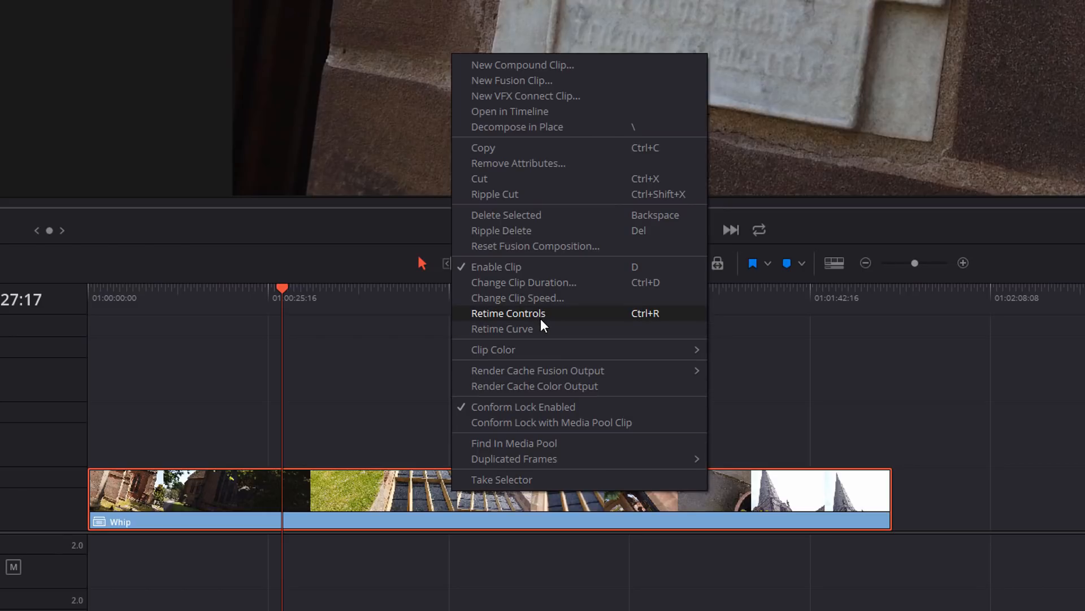
left_click(508, 313)
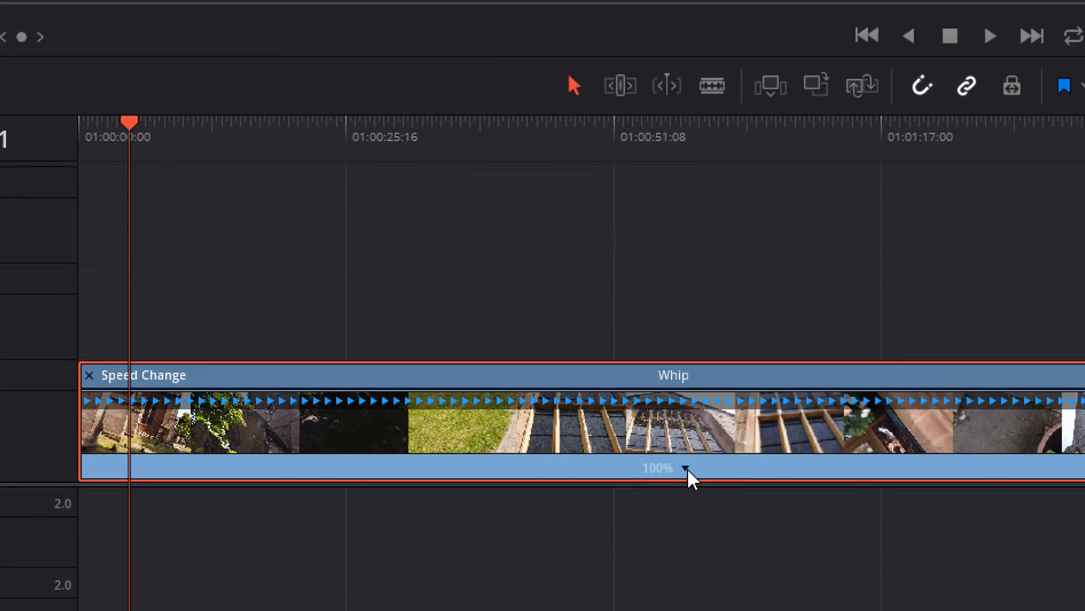
left_click(685, 468)
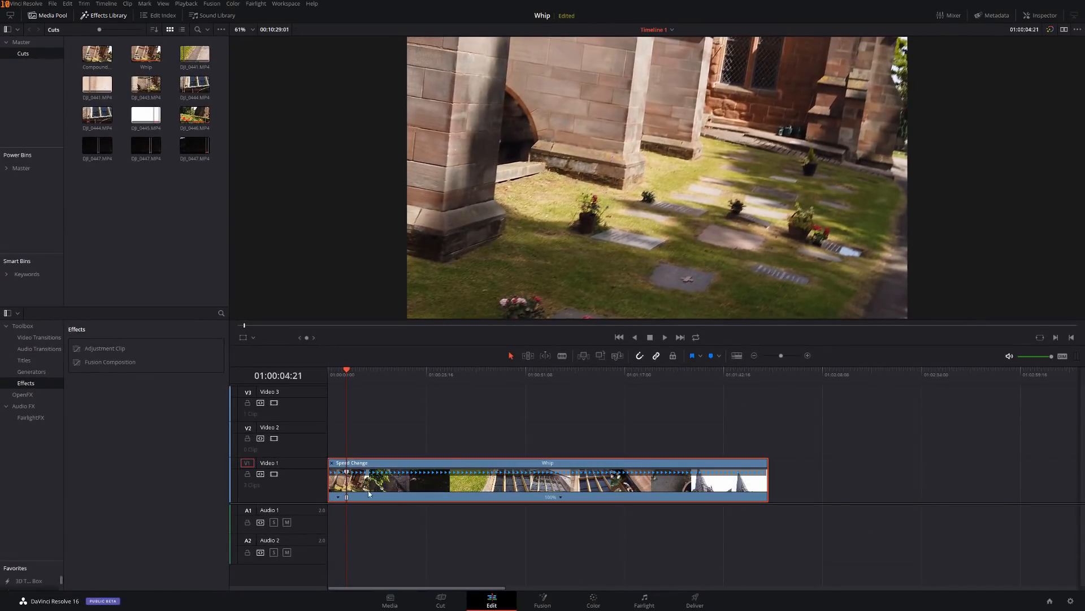
left_click(663, 337)
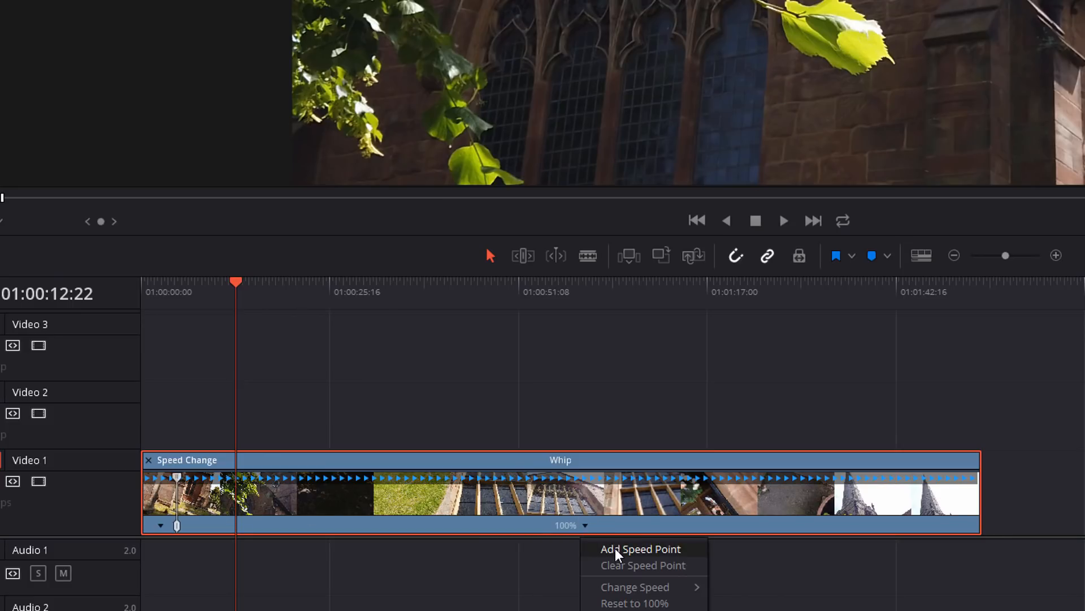
Add speed points at the remaining whip starts and ends, all sections still 100%
left_click(639, 548)
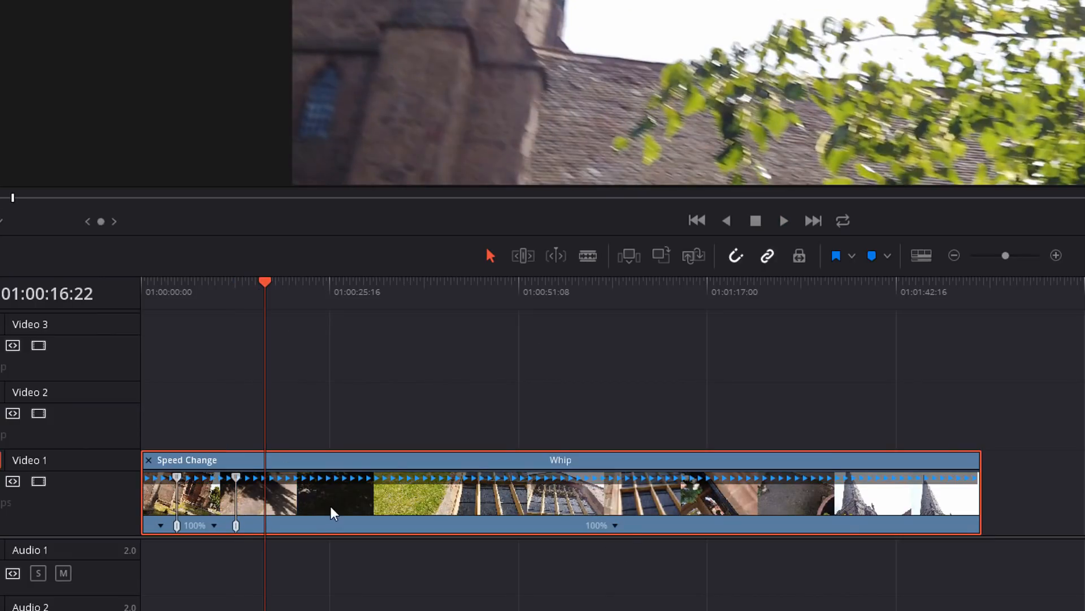
right_click(332, 512)
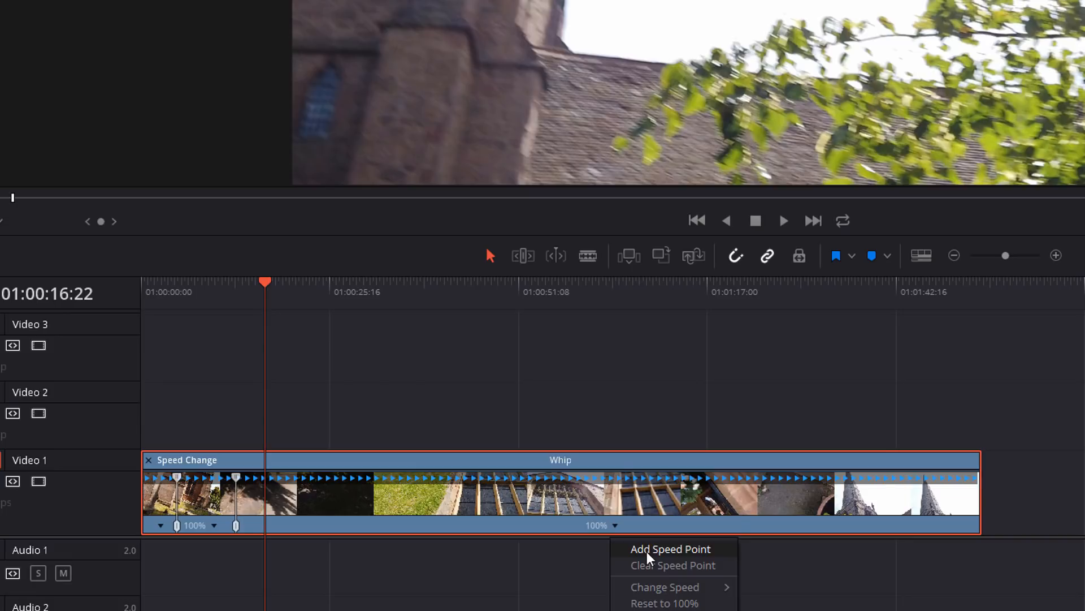
left_click(669, 548)
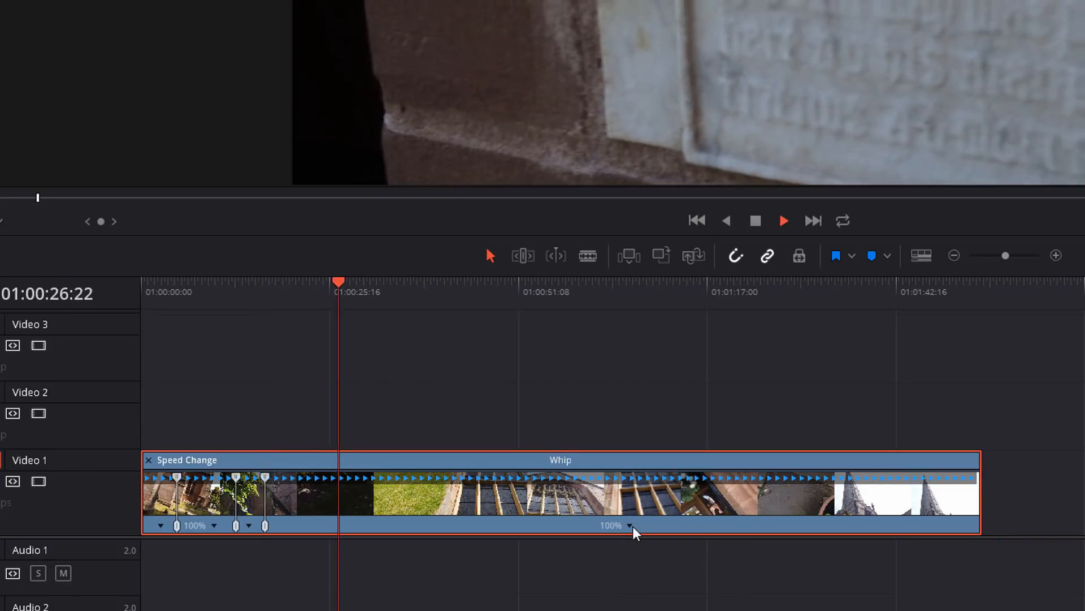
left_click(629, 525)
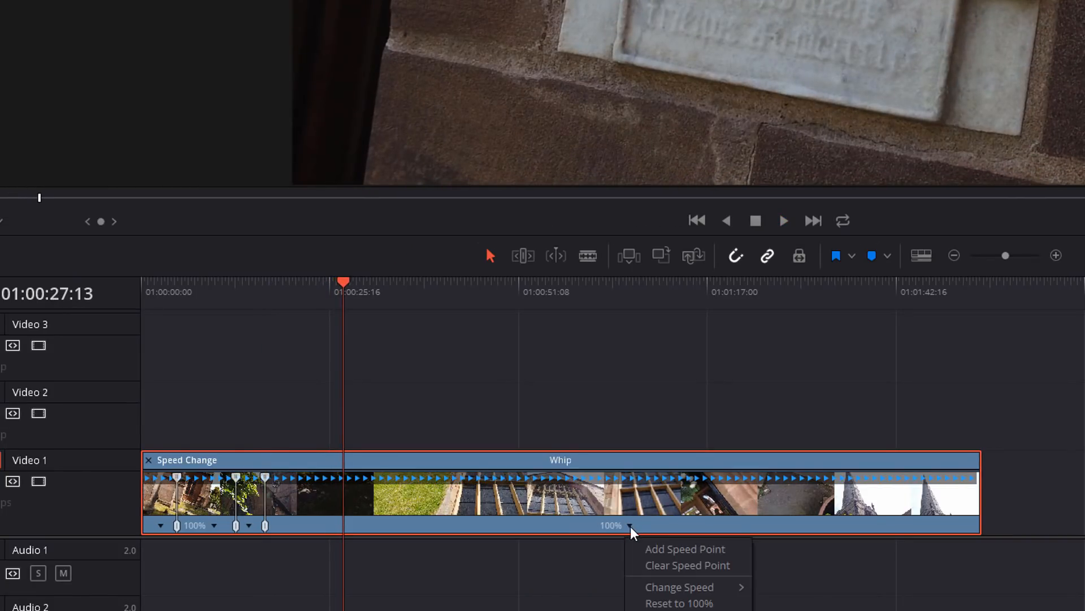
left_click(684, 548)
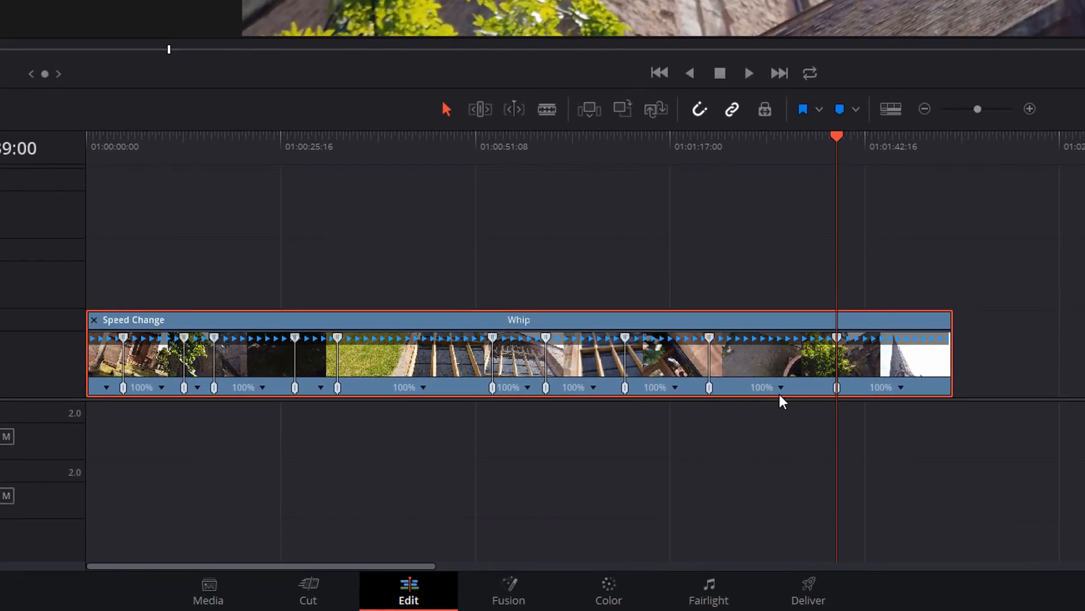
Change a short whip section's speed to 800% so it plays much faster
right_click(781, 401)
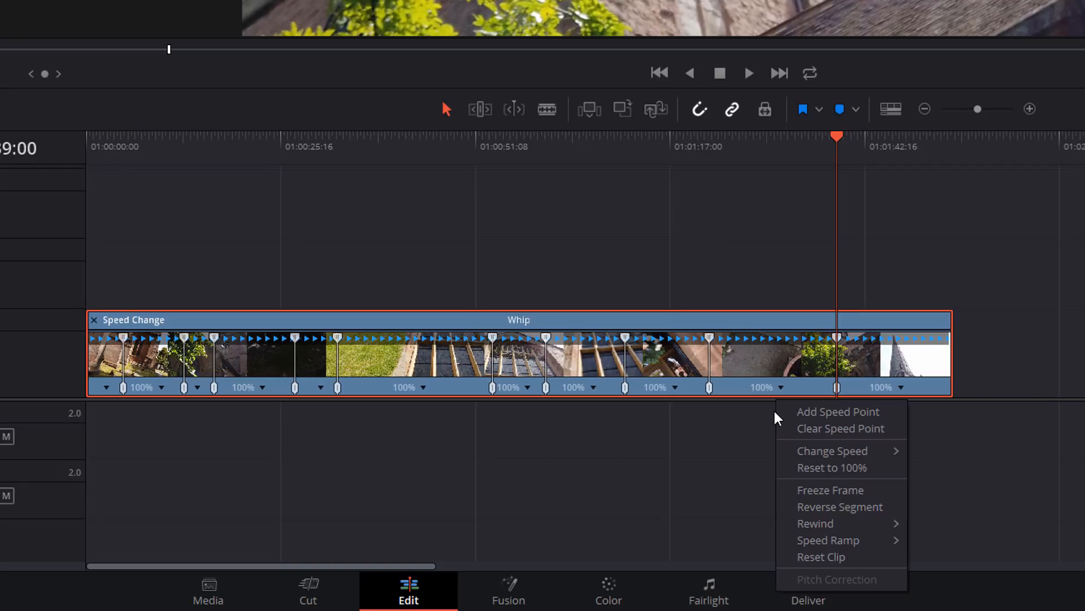
mouse_move(833, 450)
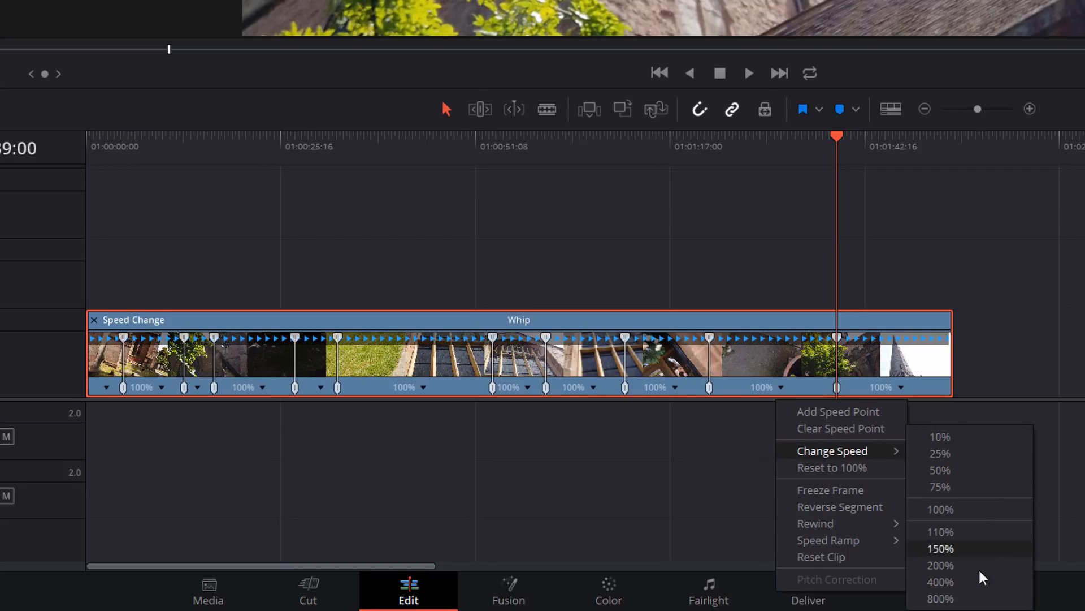
left_click(939, 549)
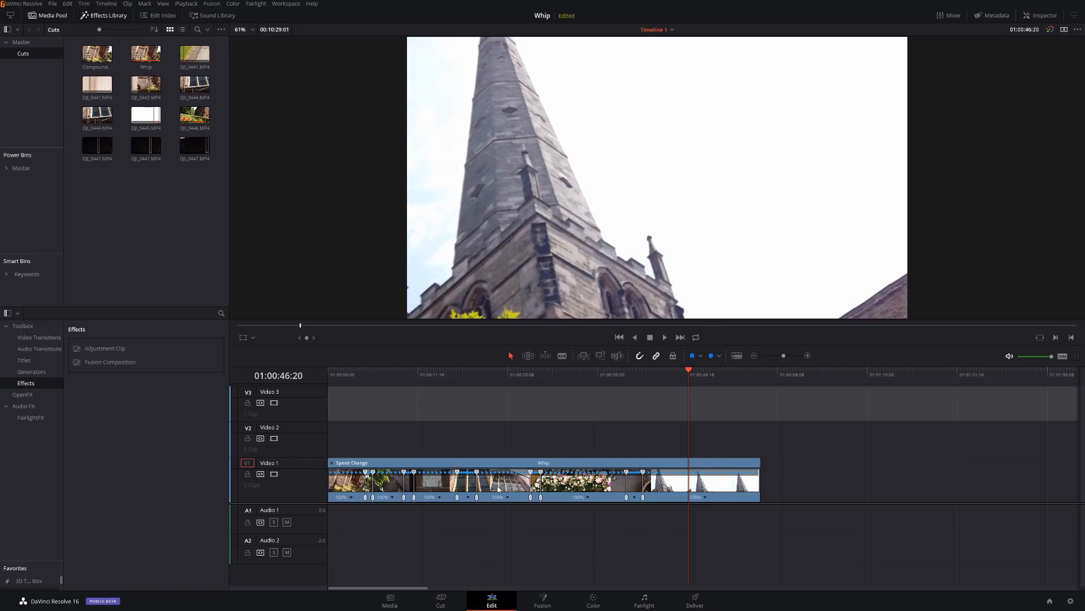
Show the Retime Speed curve beneath the Whip clip via Retime Curve
right_click(499, 485)
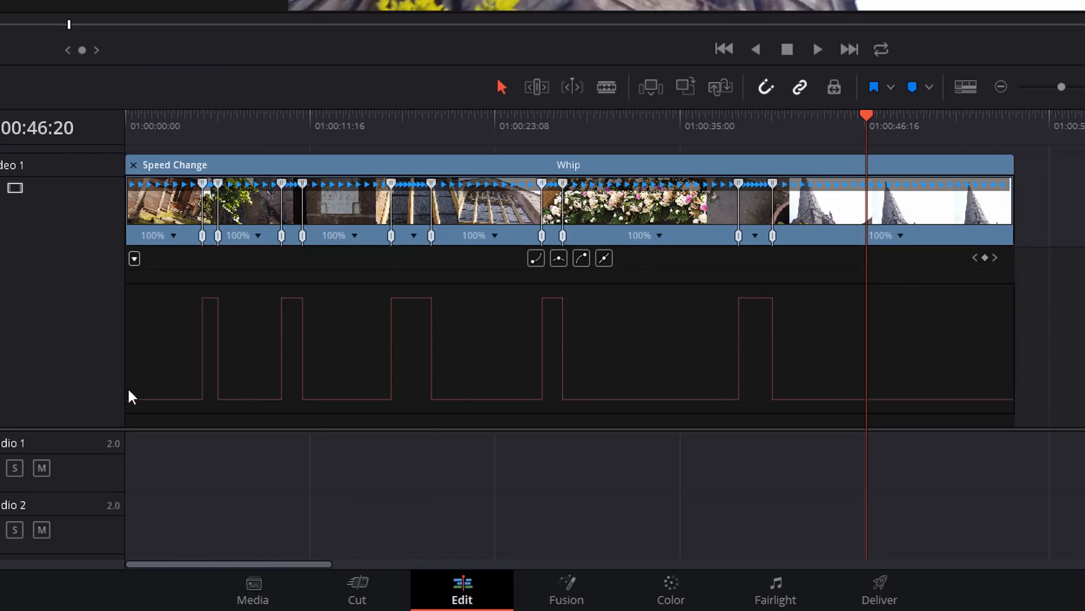
mouse_move(154, 412)
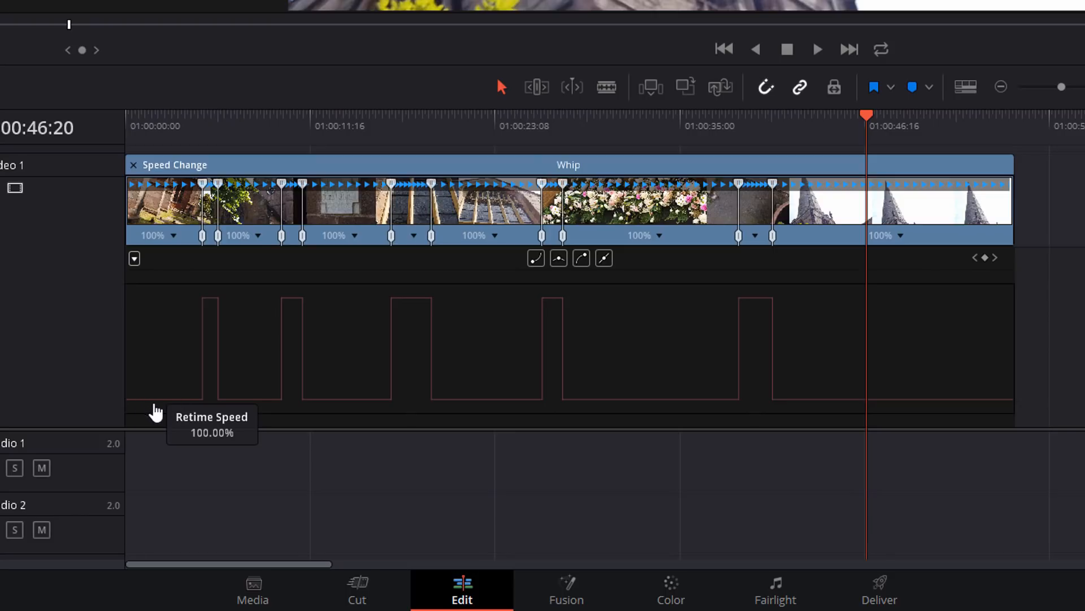
mouse_move(215, 311)
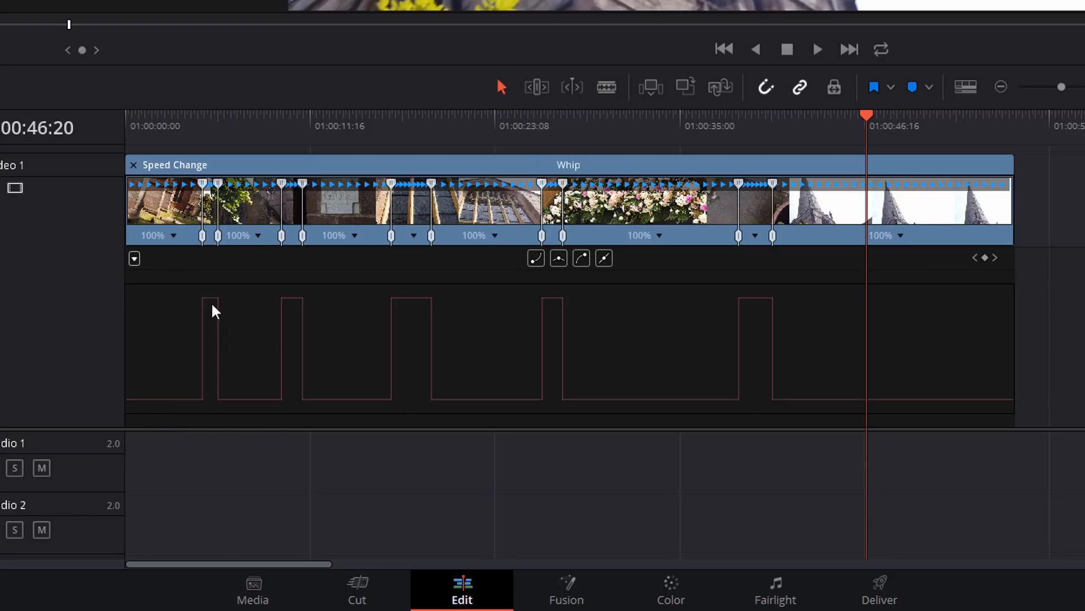
mouse_move(219, 310)
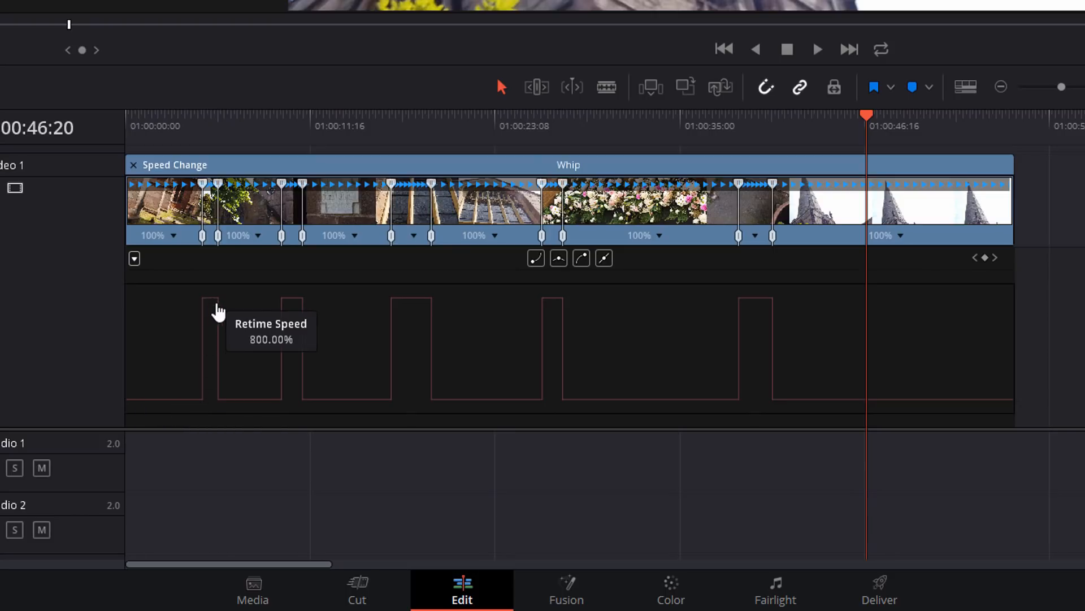
mouse_move(215, 298)
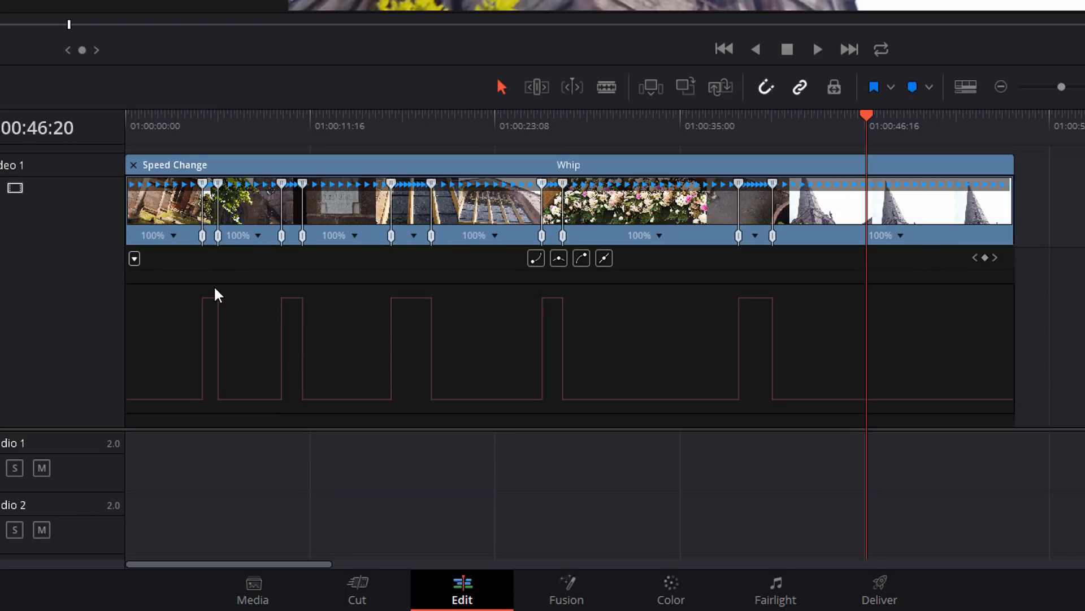
mouse_move(210, 306)
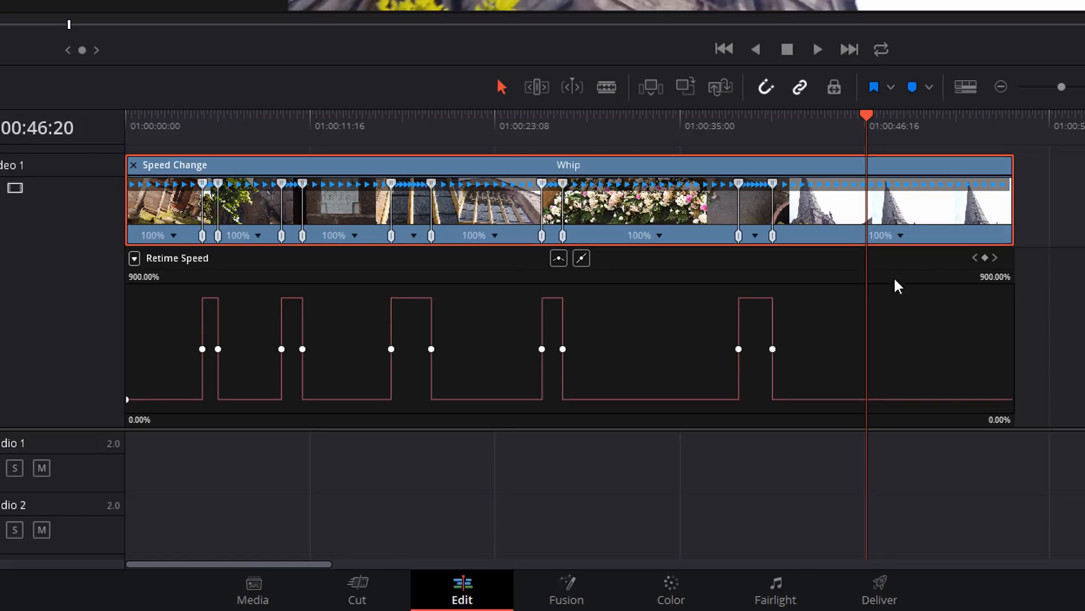
mouse_move(1015, 294)
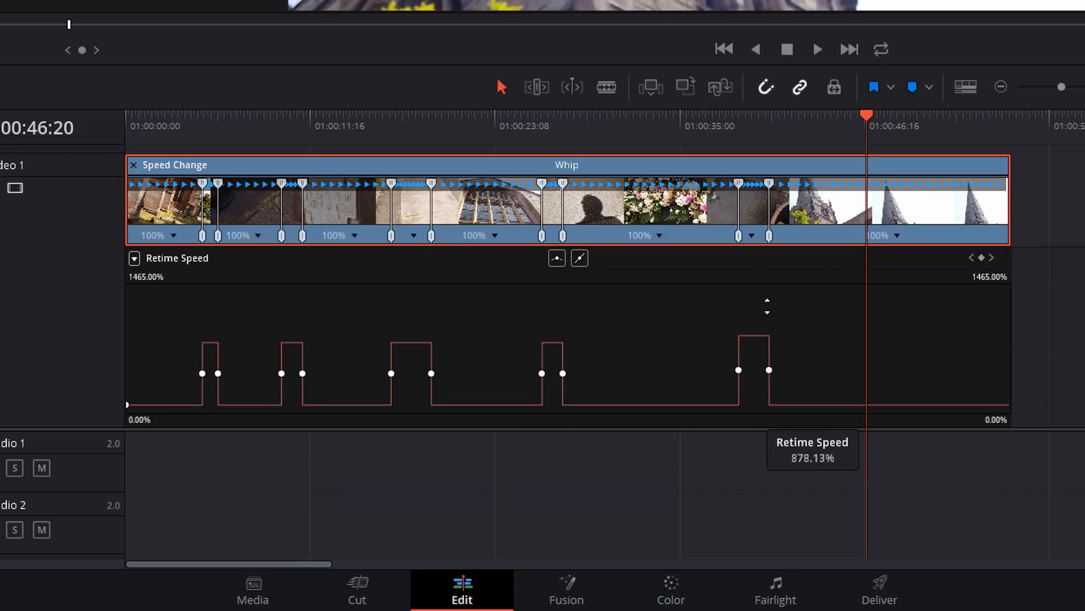
Drag a whip spike upward on the Retime Speed curve toward ~1465%
left_click_drag(768, 370, 764, 361)
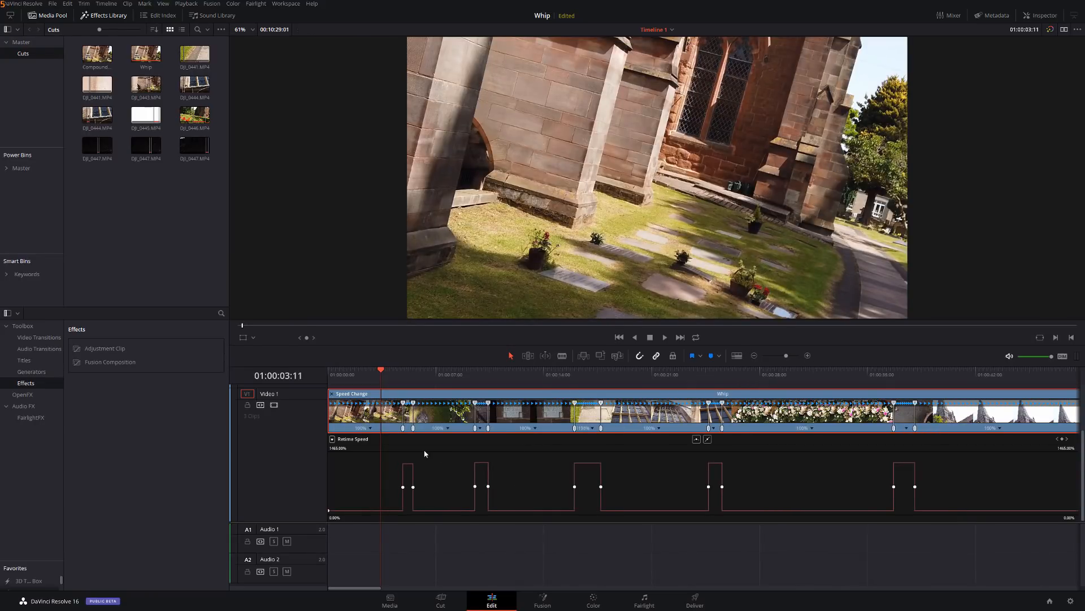
mouse_move(345, 543)
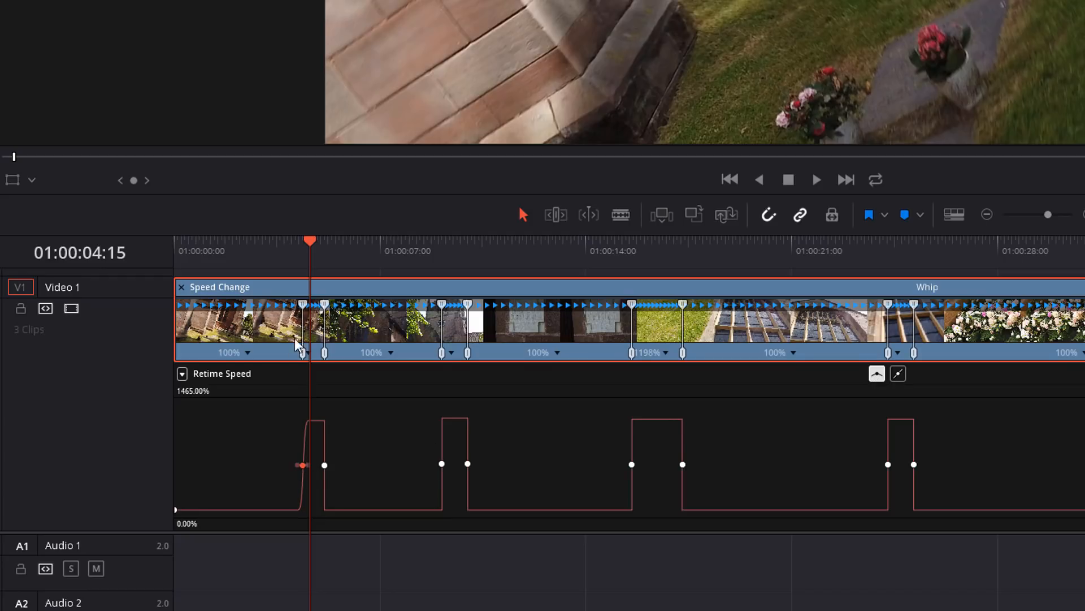
mouse_move(320, 465)
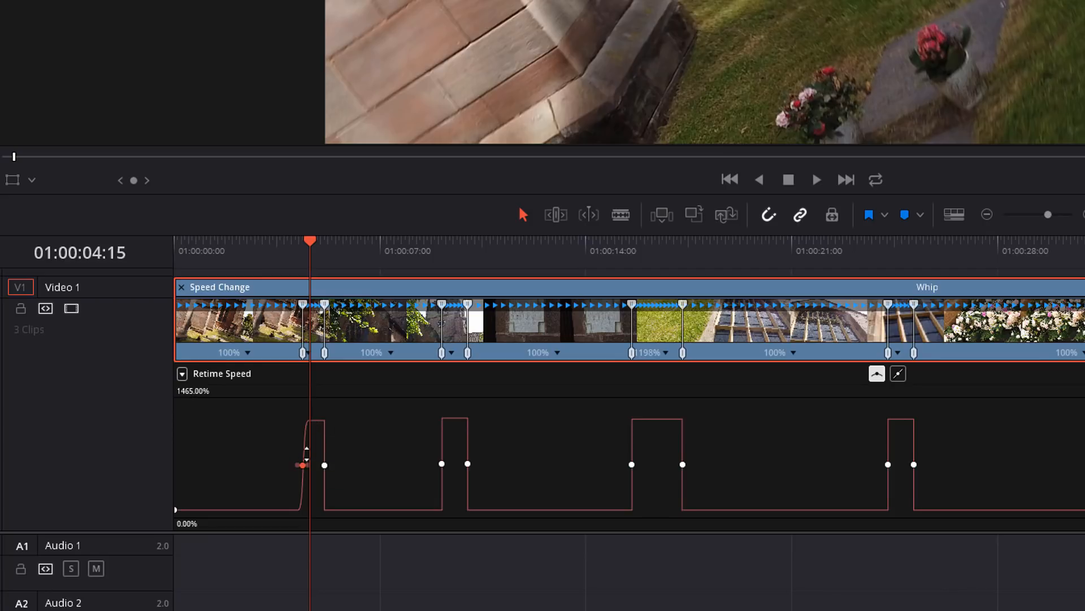
mouse_move(311, 479)
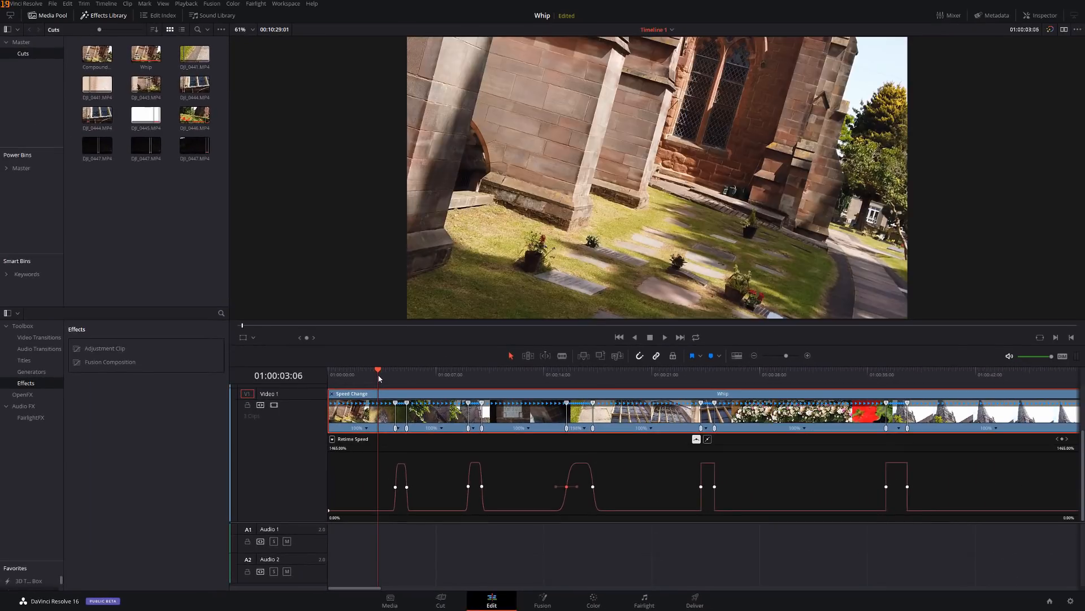
left_click(664, 337)
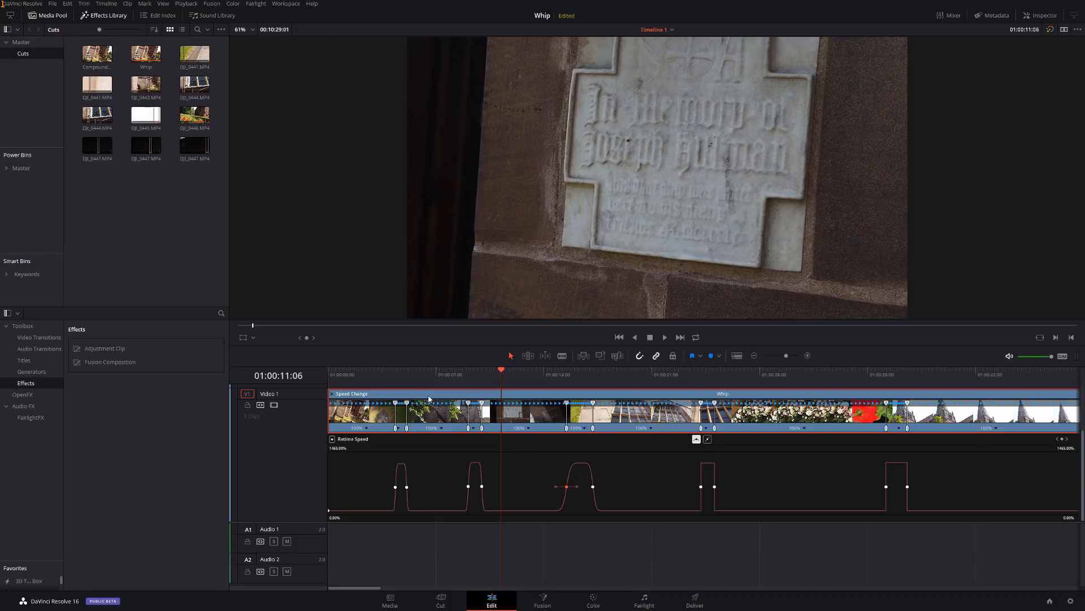
mouse_move(428, 399)
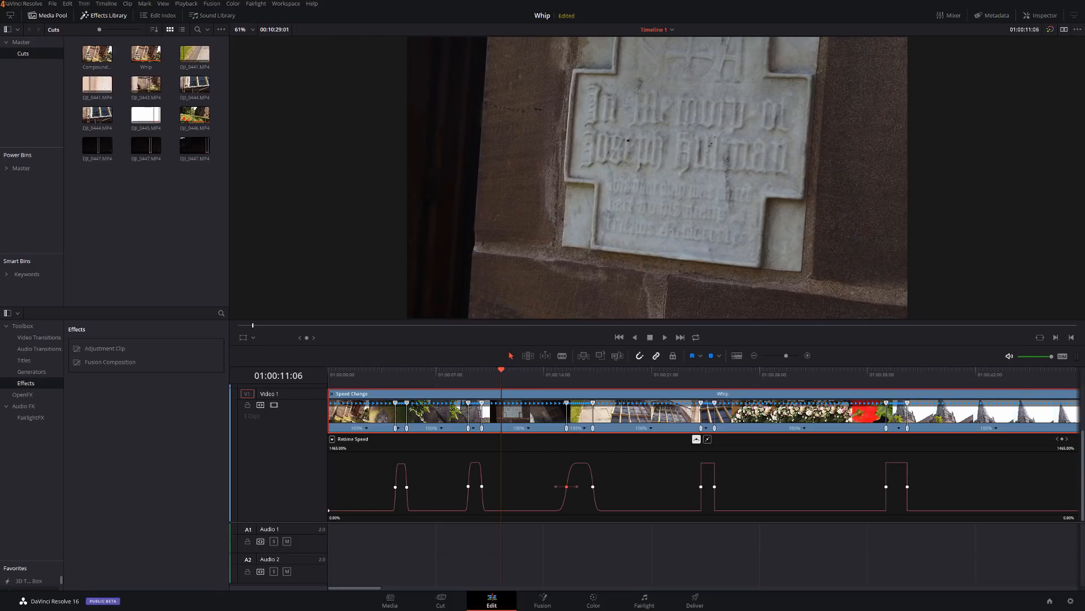